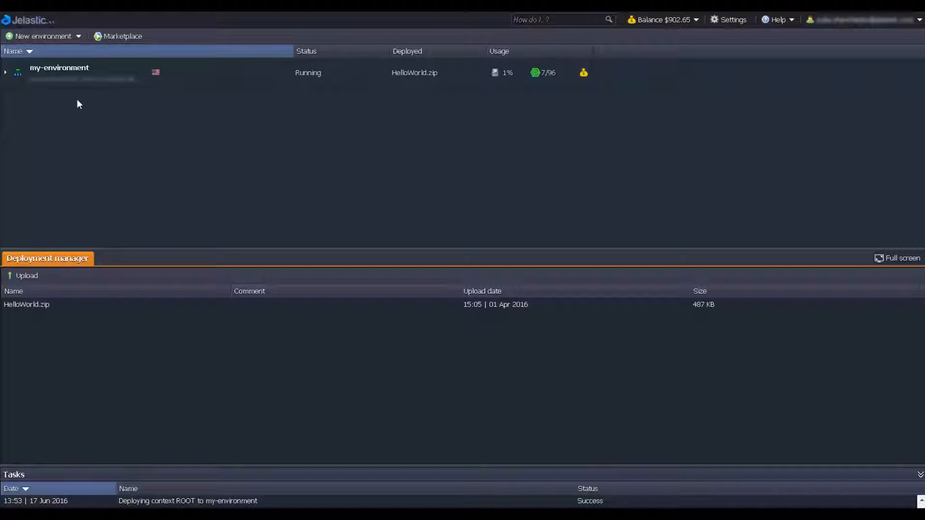
Step: Start a new environment with an Nginx load balancer and open its scaling settings
left_click(42, 36)
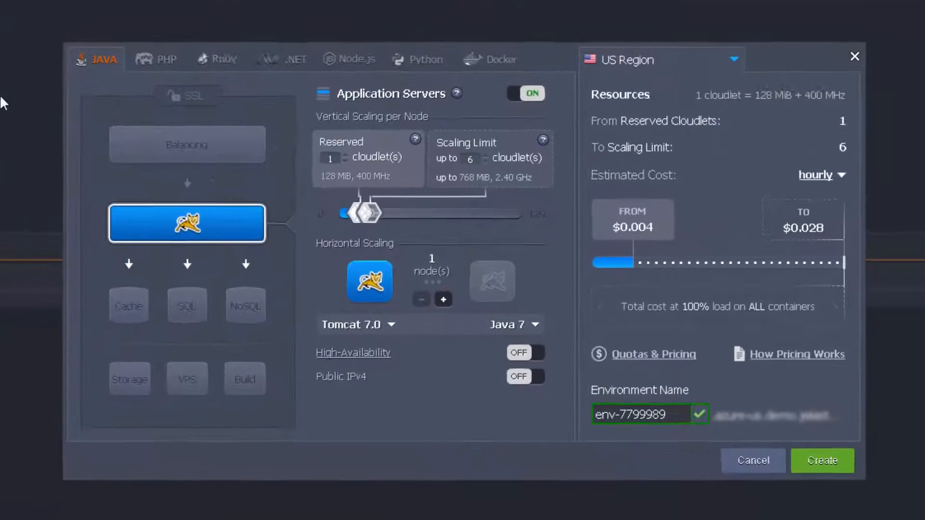
left_click(443, 300)
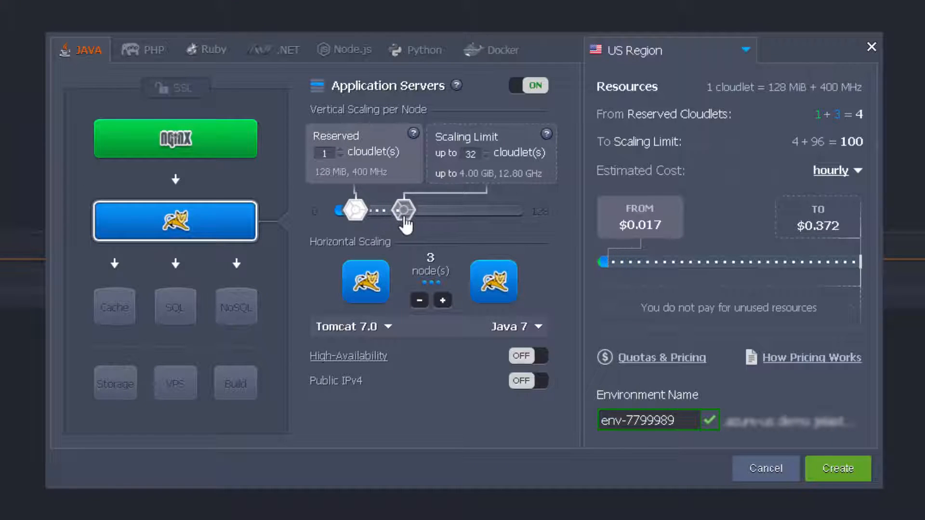
left_click(175, 139)
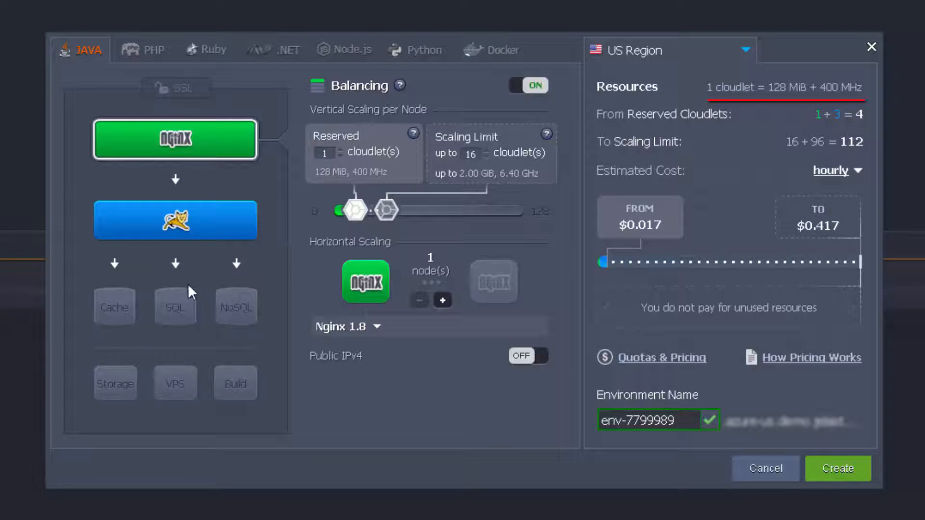
Step: Add a MariaDB node with 4 reserved cloudlets and compare monthly, daily and hourly cost estimates
left_click(175, 306)
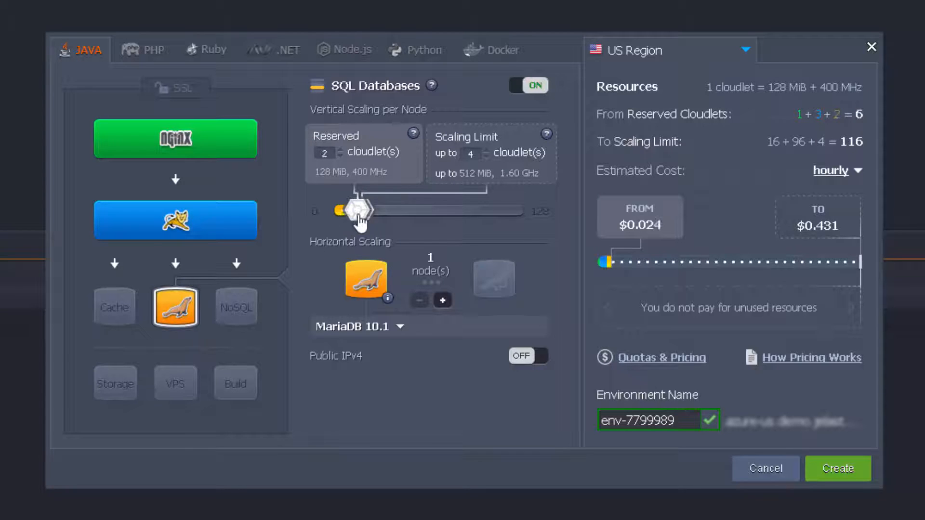
left_click_drag(342, 211, 358, 210)
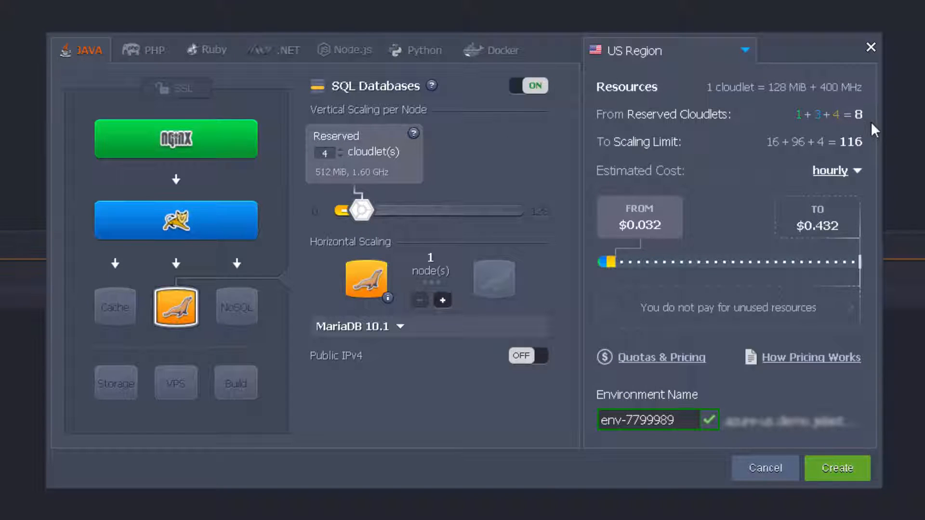
left_click(831, 171)
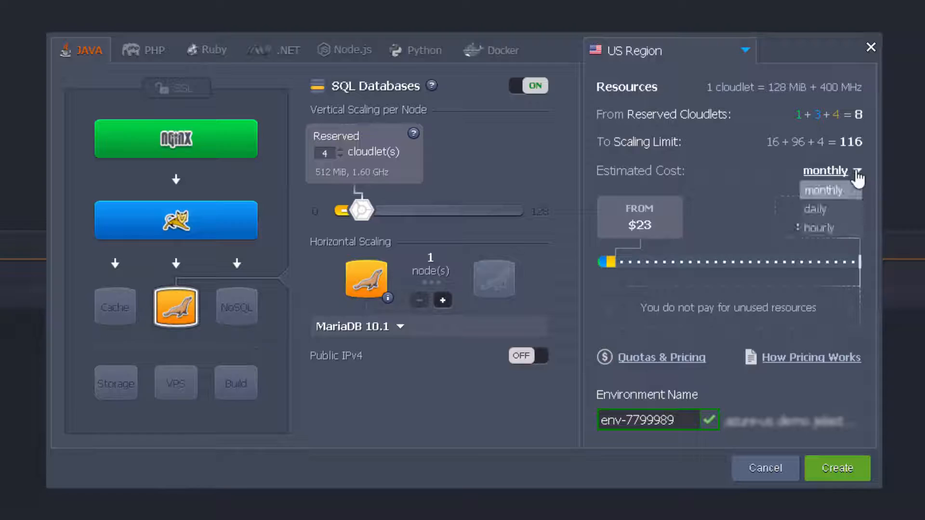
left_click(819, 209)
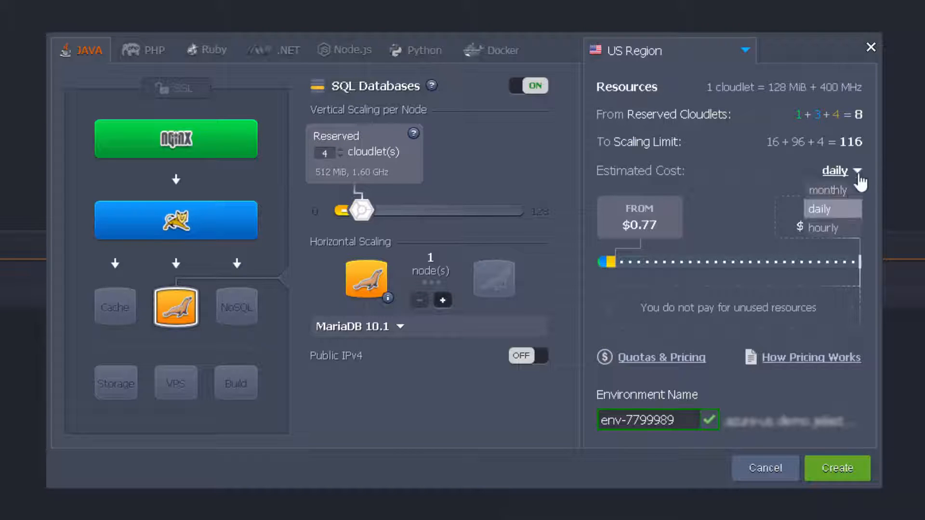
left_click(820, 228)
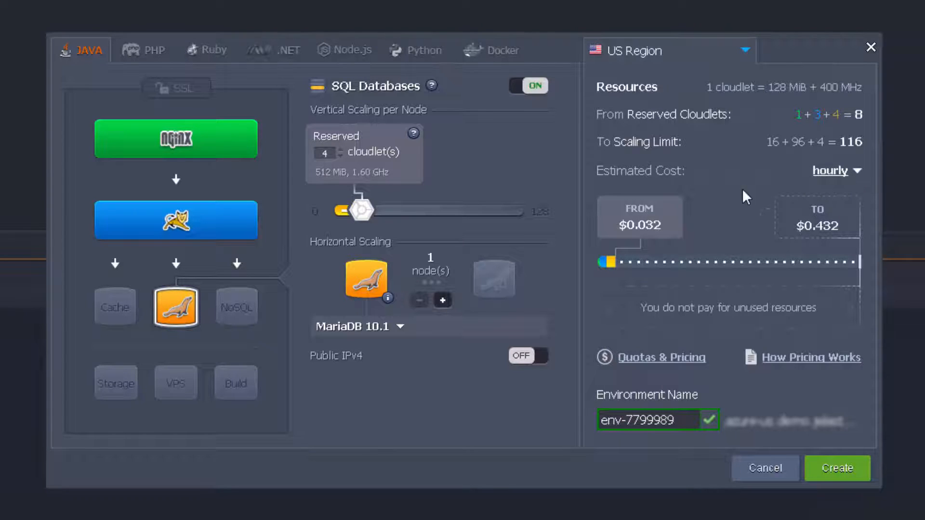
left_click(638, 217)
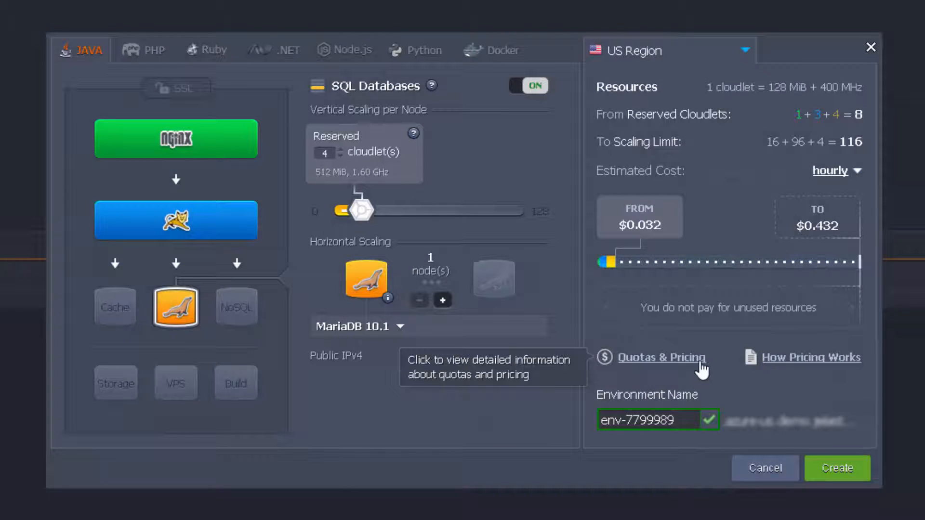
Step: Review disk, traffic, options and OVH-FR2 pricing, then name the environment 'Jelastic-Env'
left_click(661, 357)
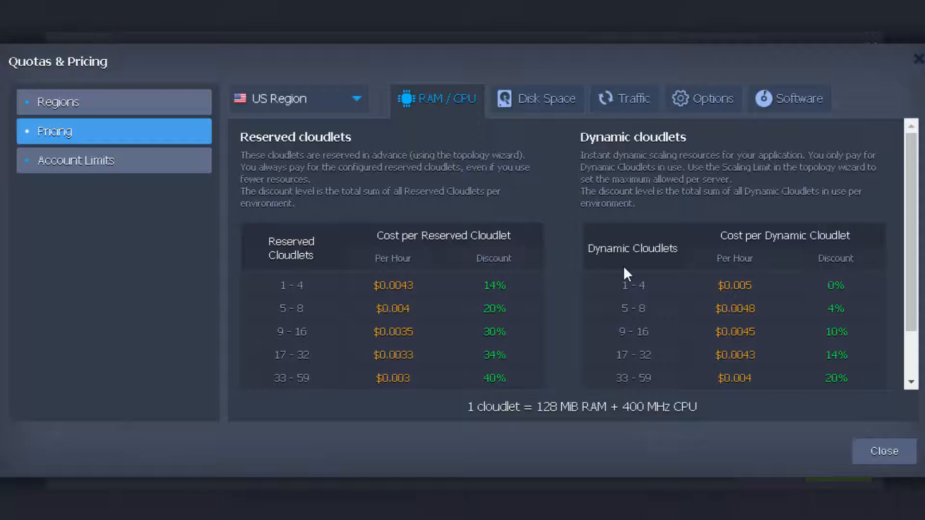
left_click(547, 98)
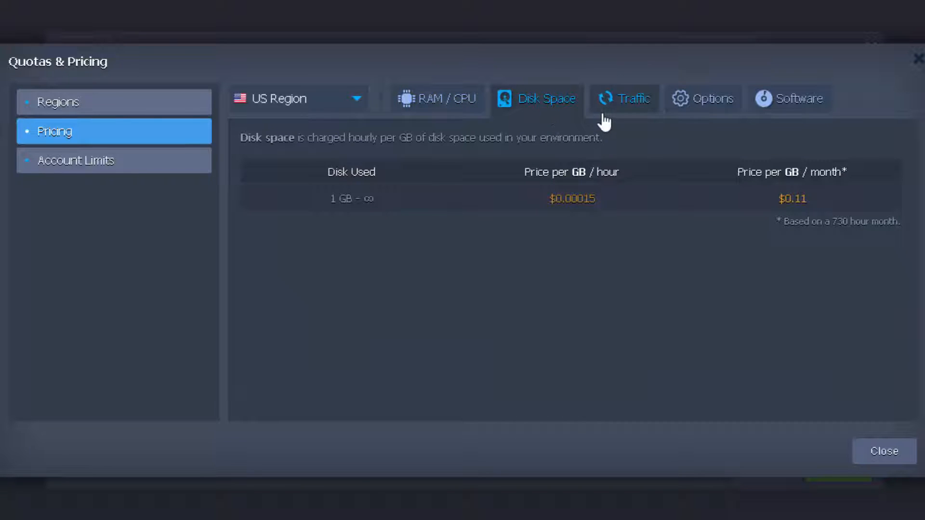
left_click(624, 98)
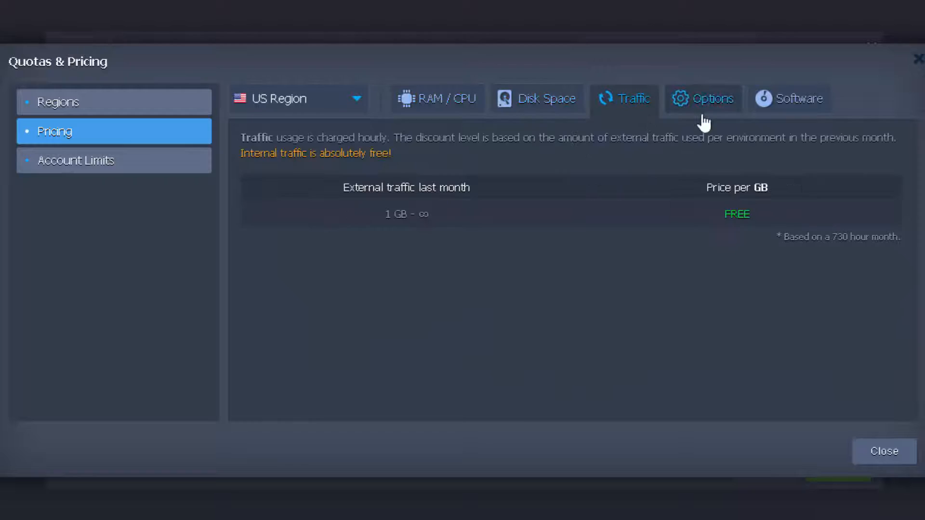
left_click(798, 99)
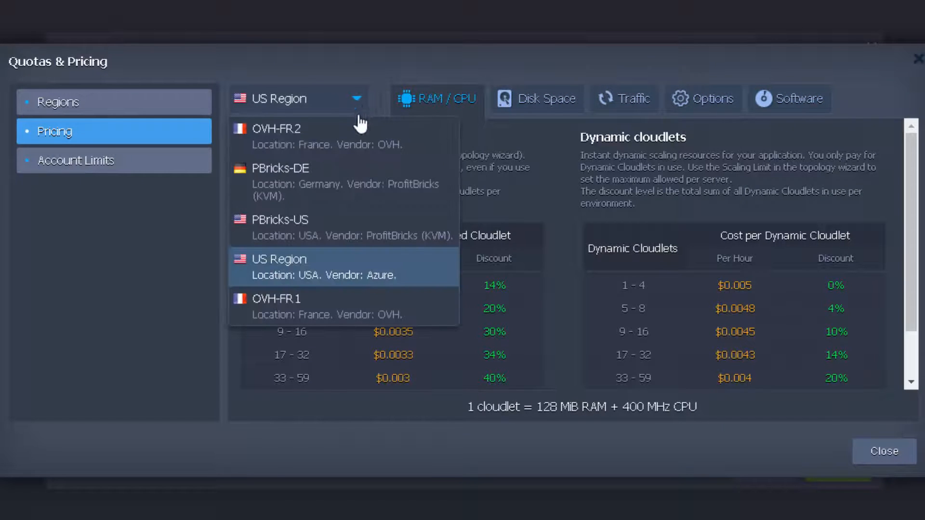
left_click(277, 129)
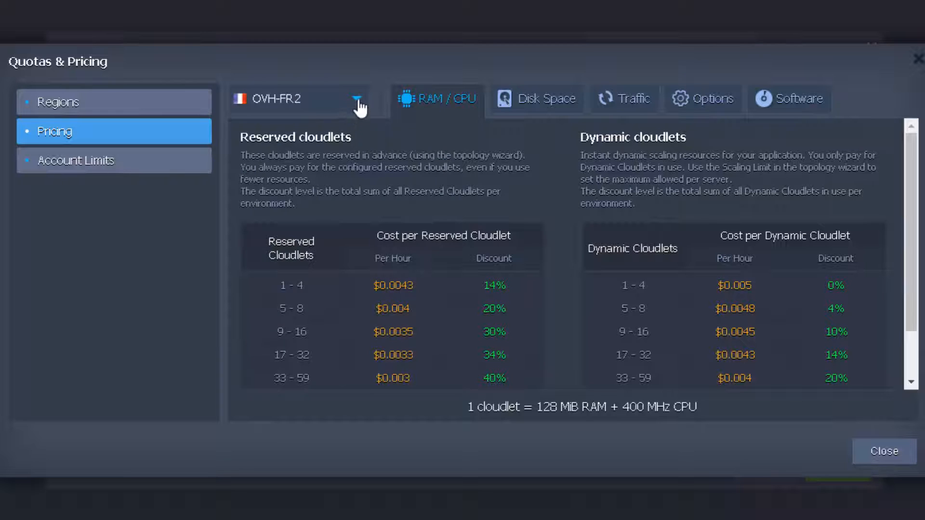
left_click(357, 98)
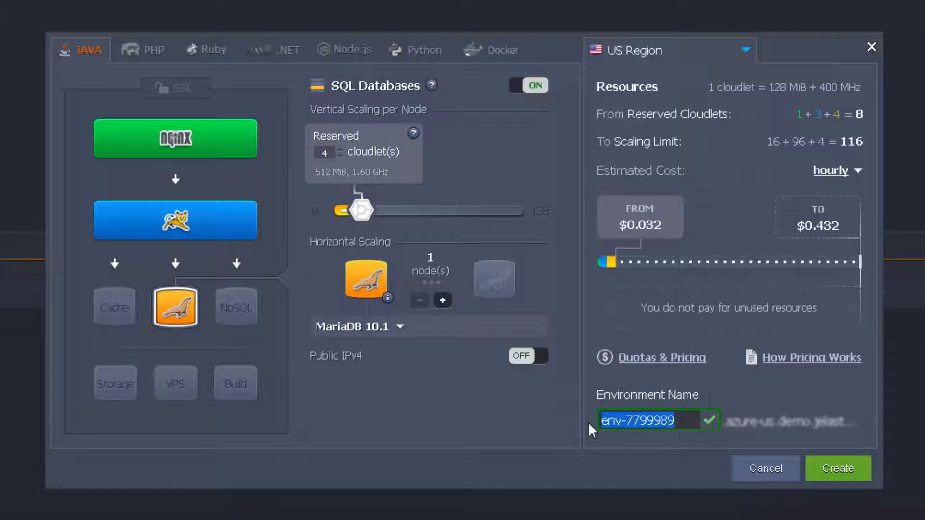
type("Jelastic-Env")
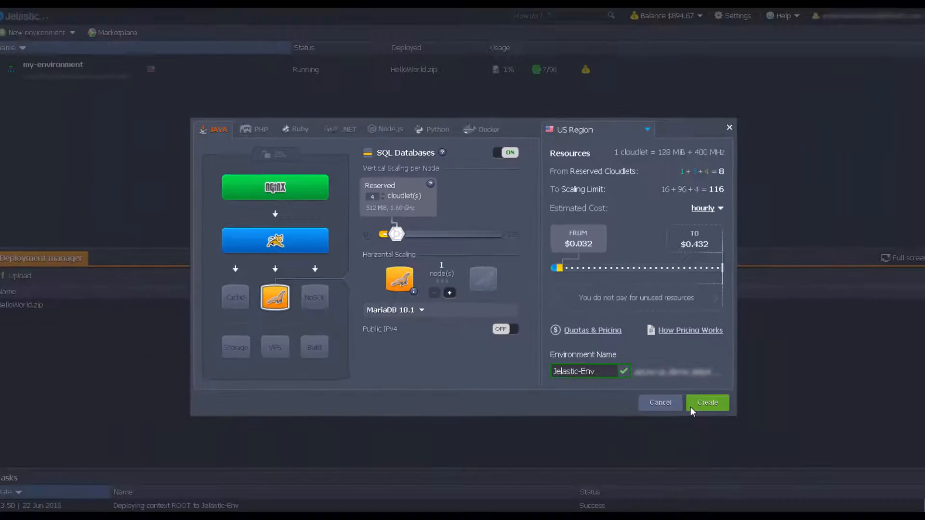
Step: Create Jelastic-Env and deploy HelloWorld.zip to it
left_click(706, 403)
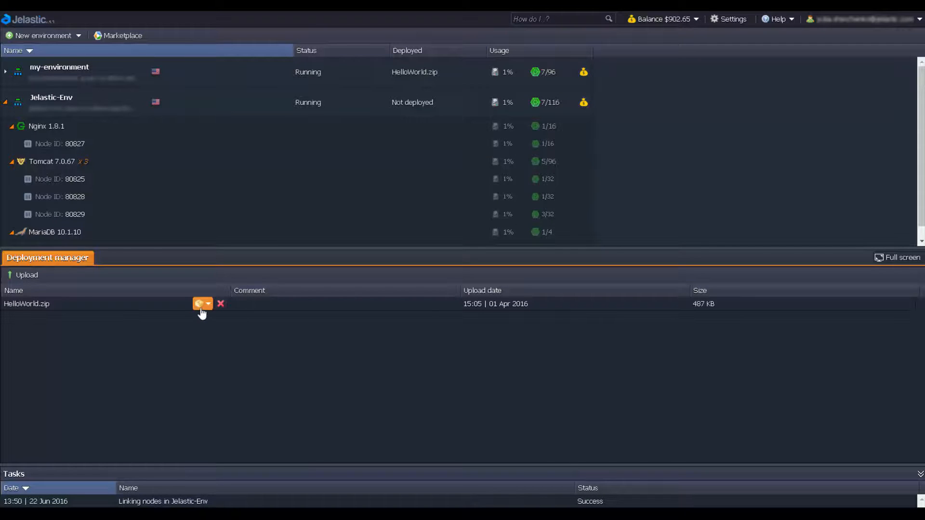
left_click(199, 304)
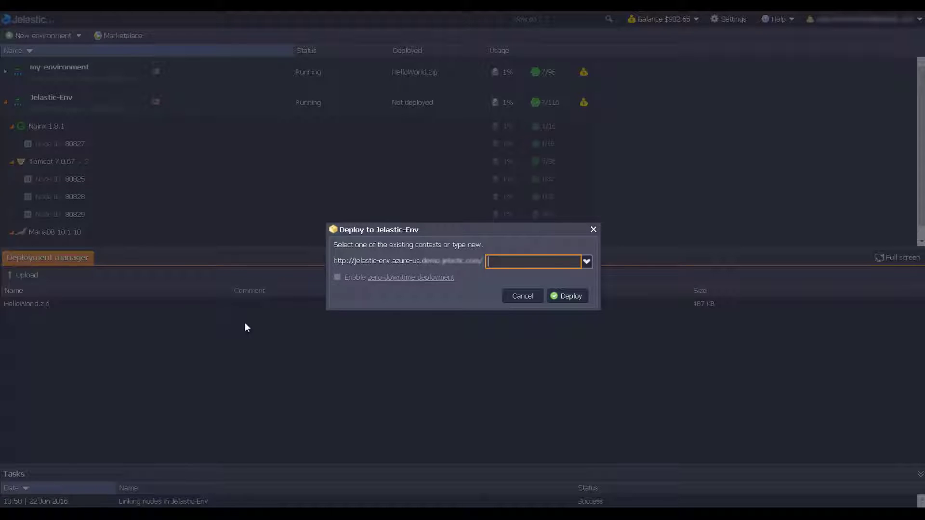
left_click(565, 295)
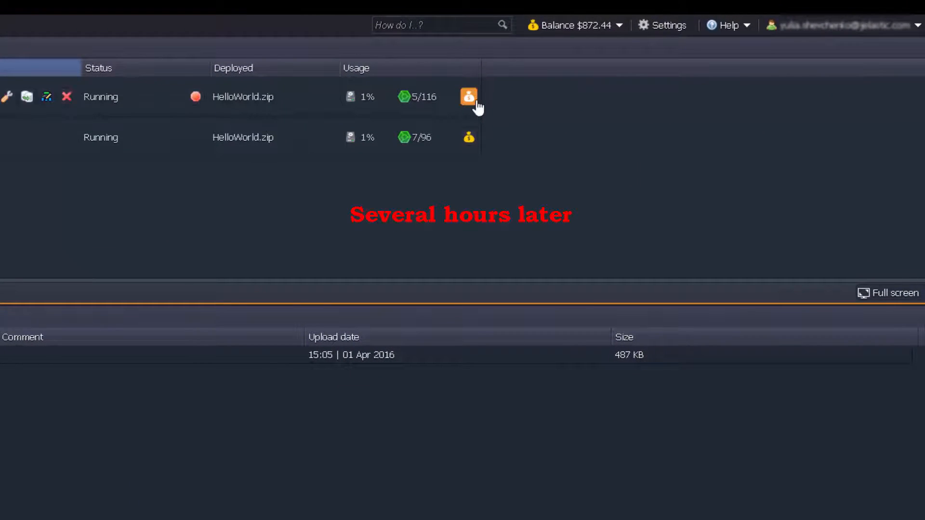
Step: Open Billing history from the account Balance dropdown
left_click(574, 25)
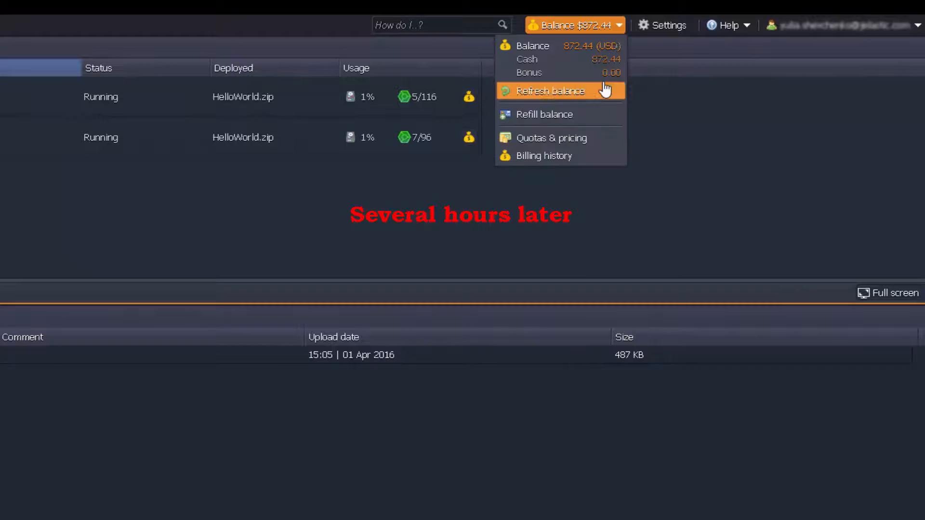
left_click(549, 91)
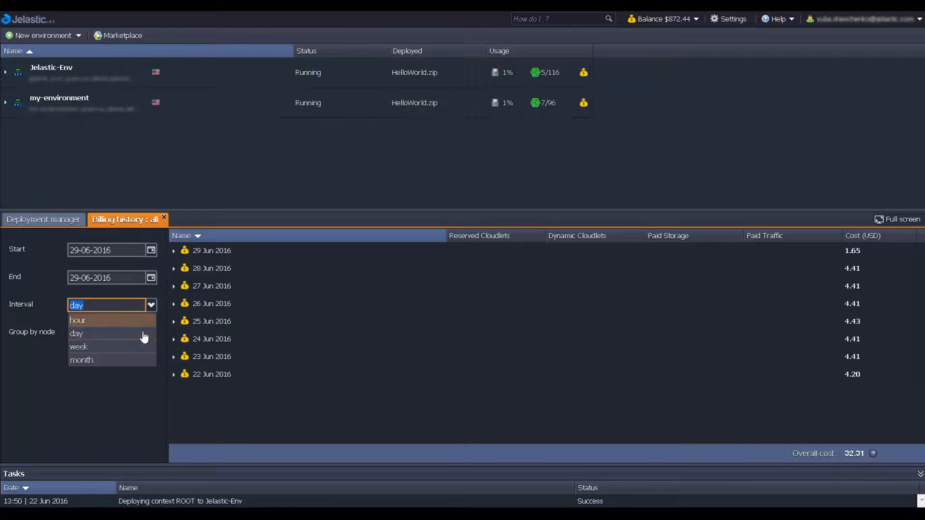
Step: Refresh billing with an hourly interval and expand Jelastic-Env's 29 Jun 08:00 per-container costs
left_click(77, 320)
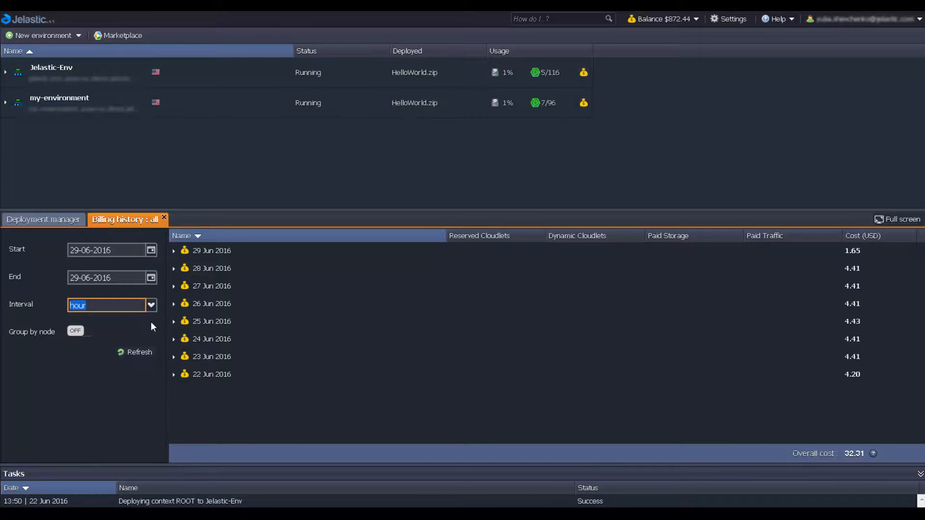
left_click(135, 352)
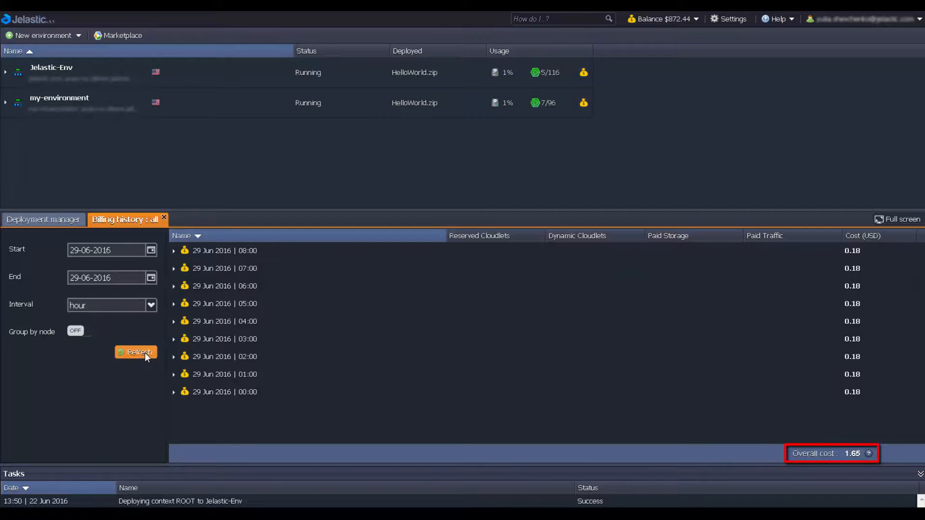
left_click(174, 250)
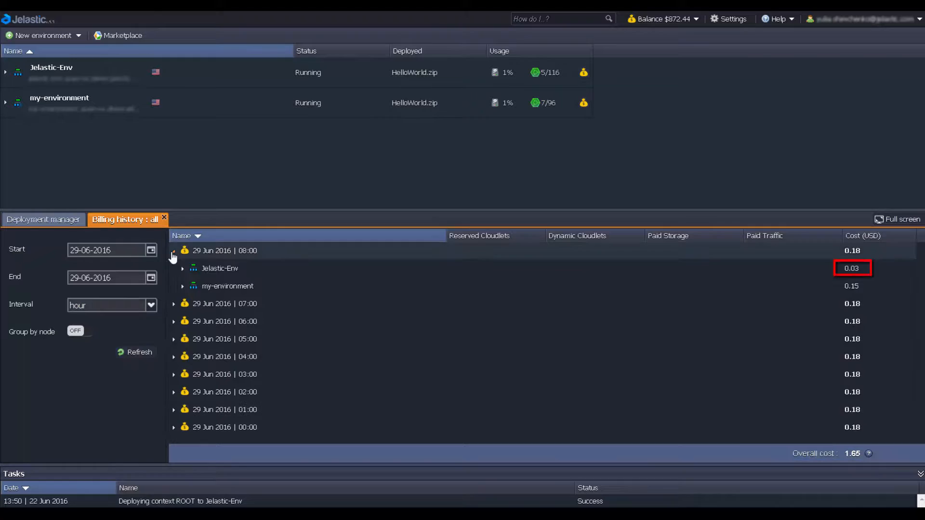
left_click(182, 268)
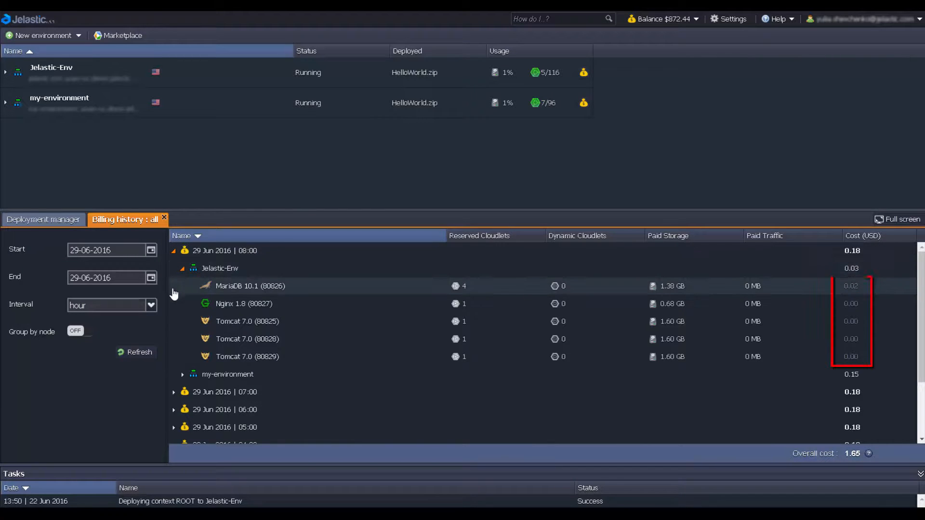